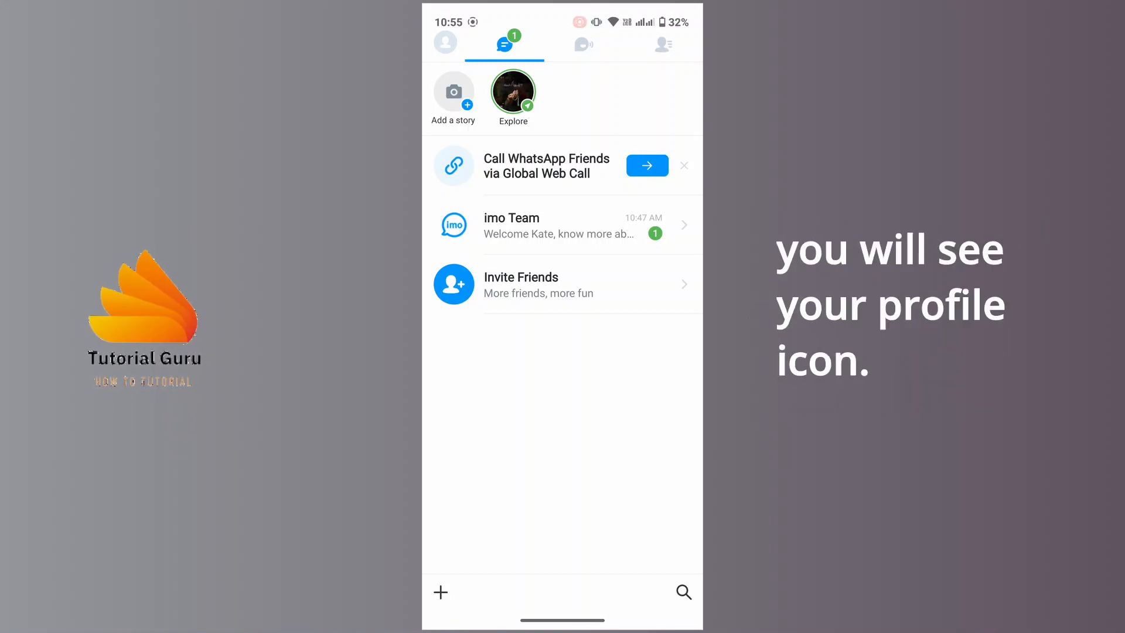
Step: Go from the chat list to the Me page with profile and account options
left_click(445, 43)
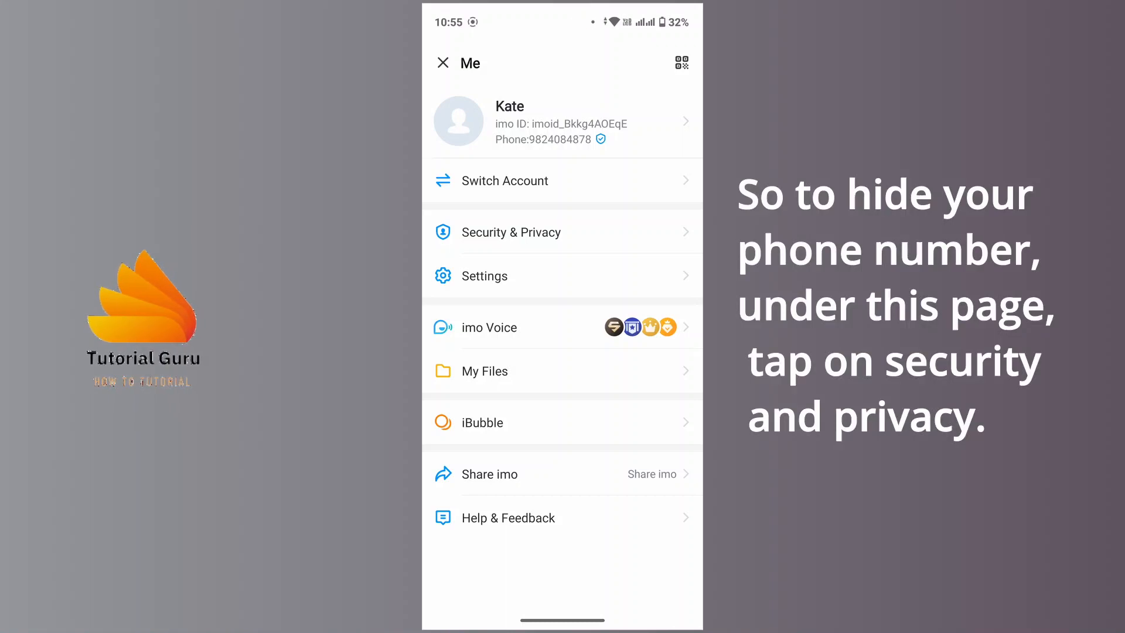
Step: Reach the Privacy section of Security & Privacy, with Profile Privacy visible
left_click(512, 231)
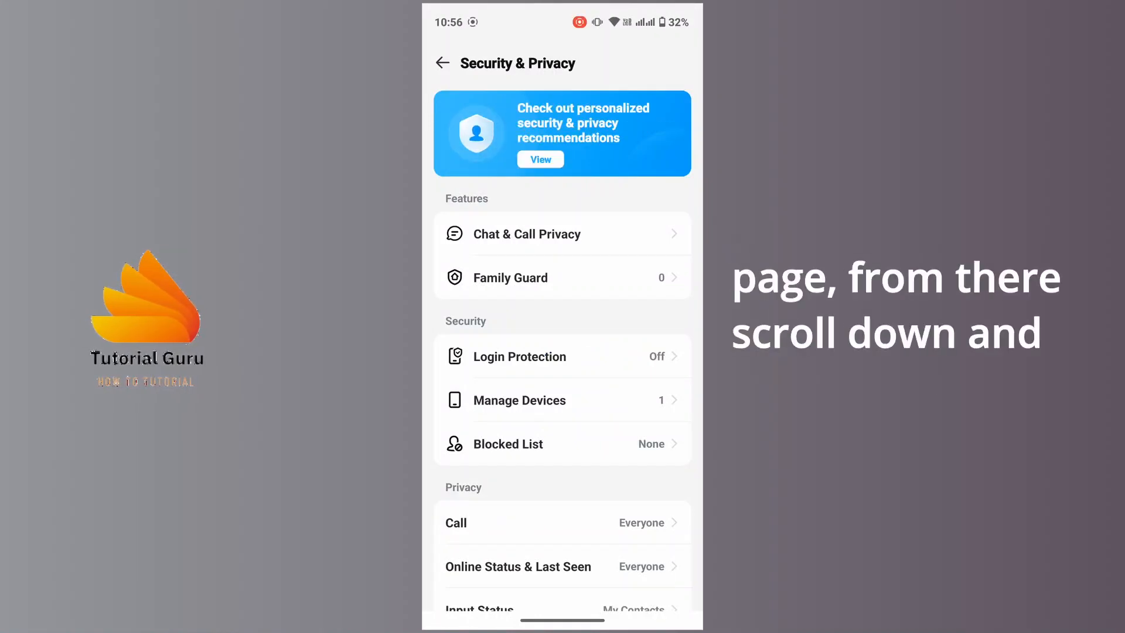
scroll("down", 3)
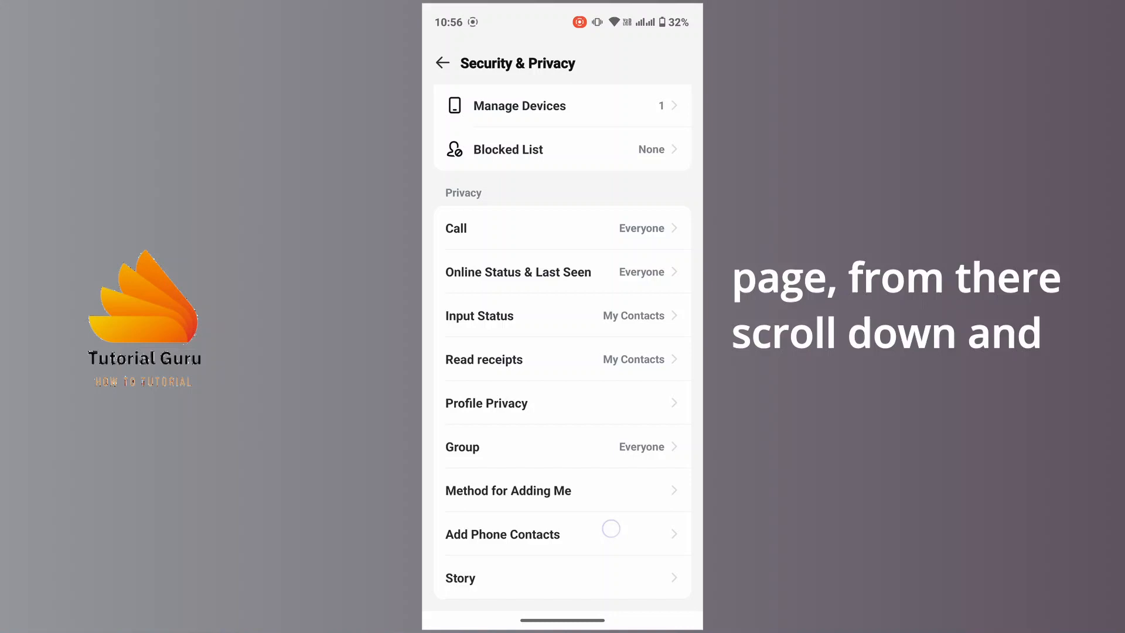
Step: Set 'Who Can See My Imo ID' under Profile Privacy to Nobody
left_click(485, 401)
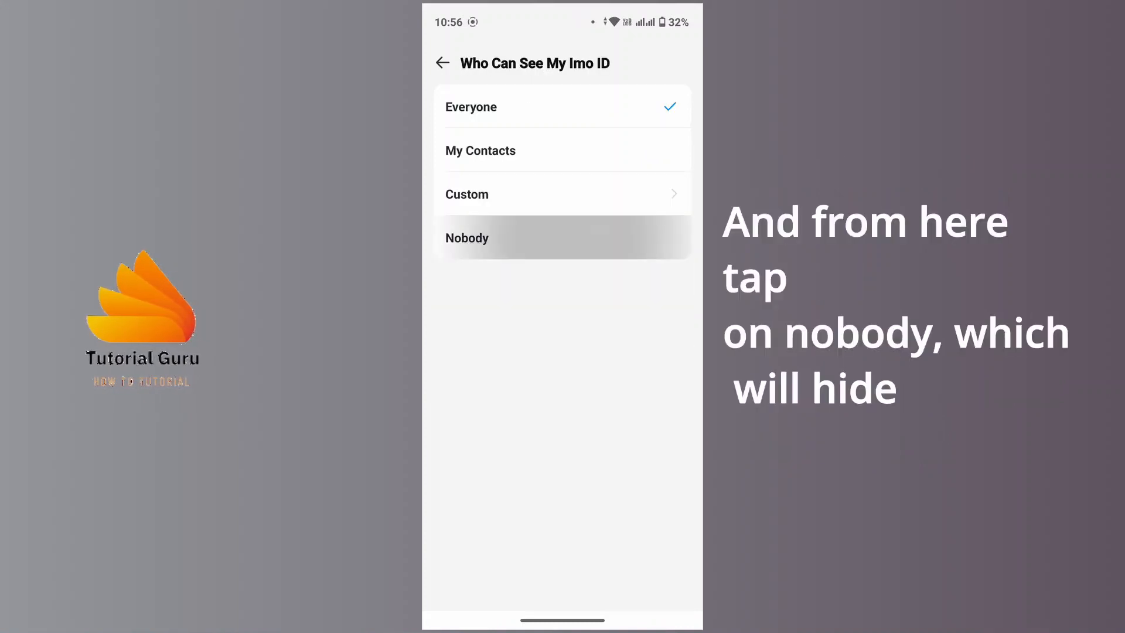
left_click(564, 238)
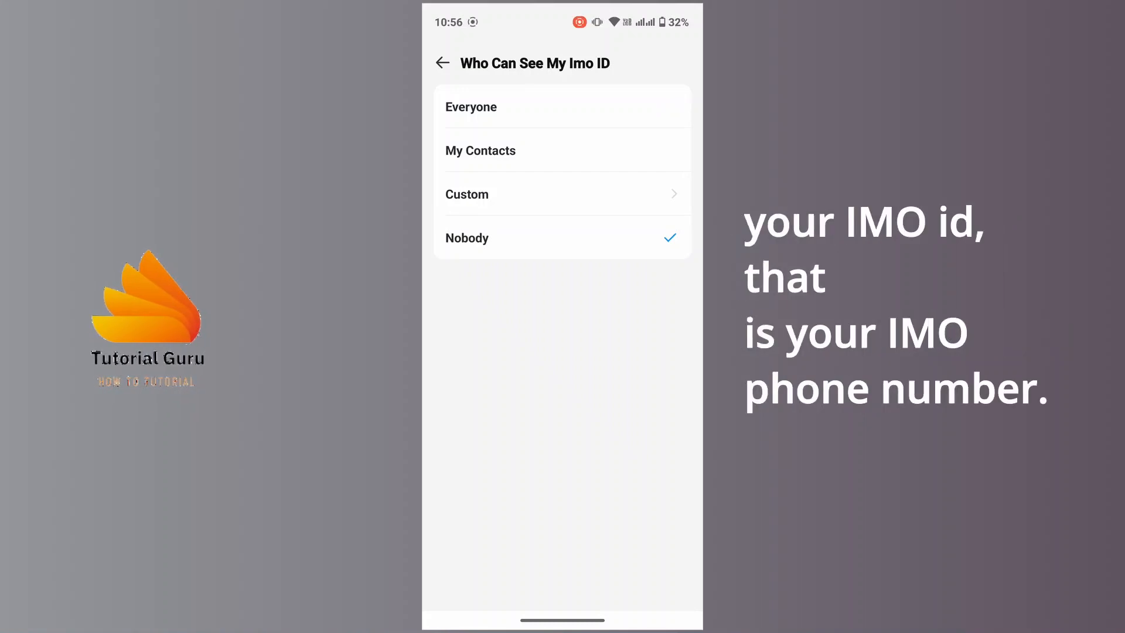